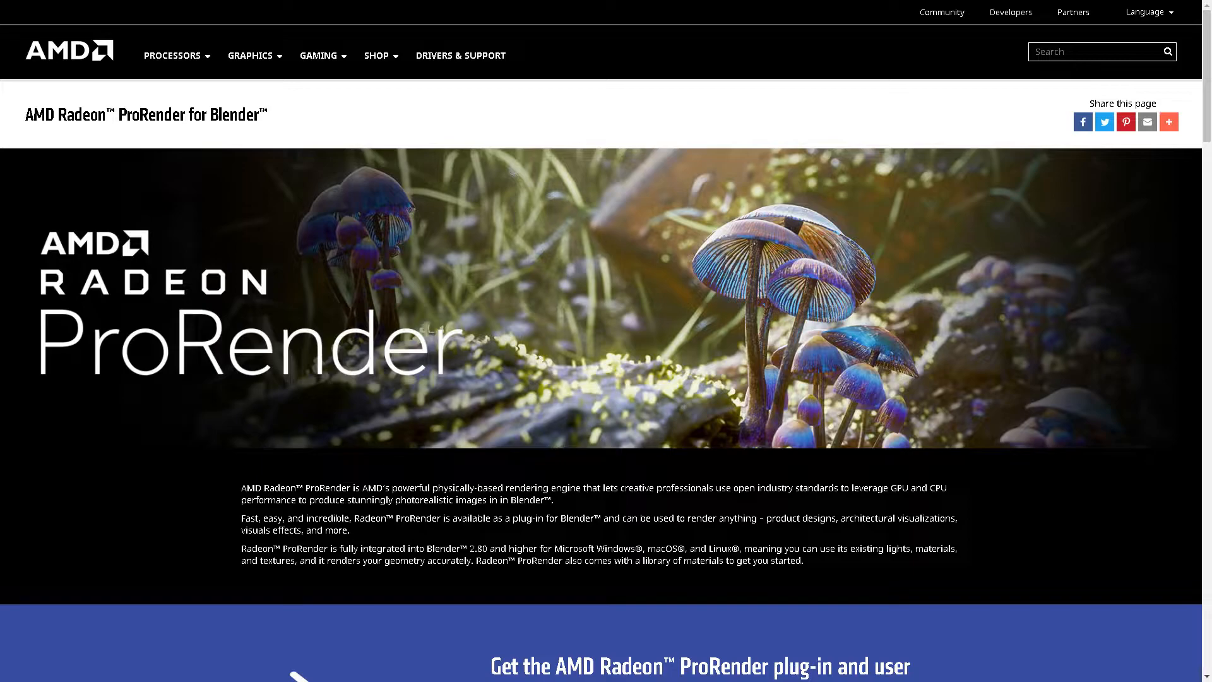
pyautogui.scroll(-3)
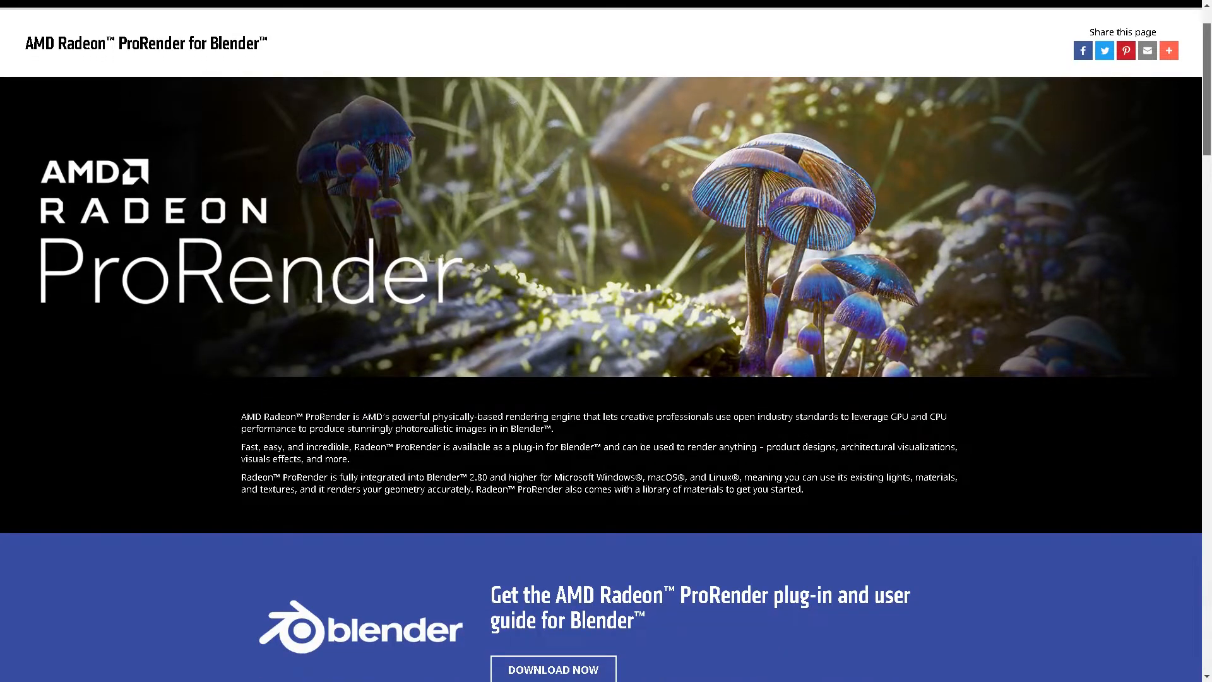
pyautogui.scroll(-3)
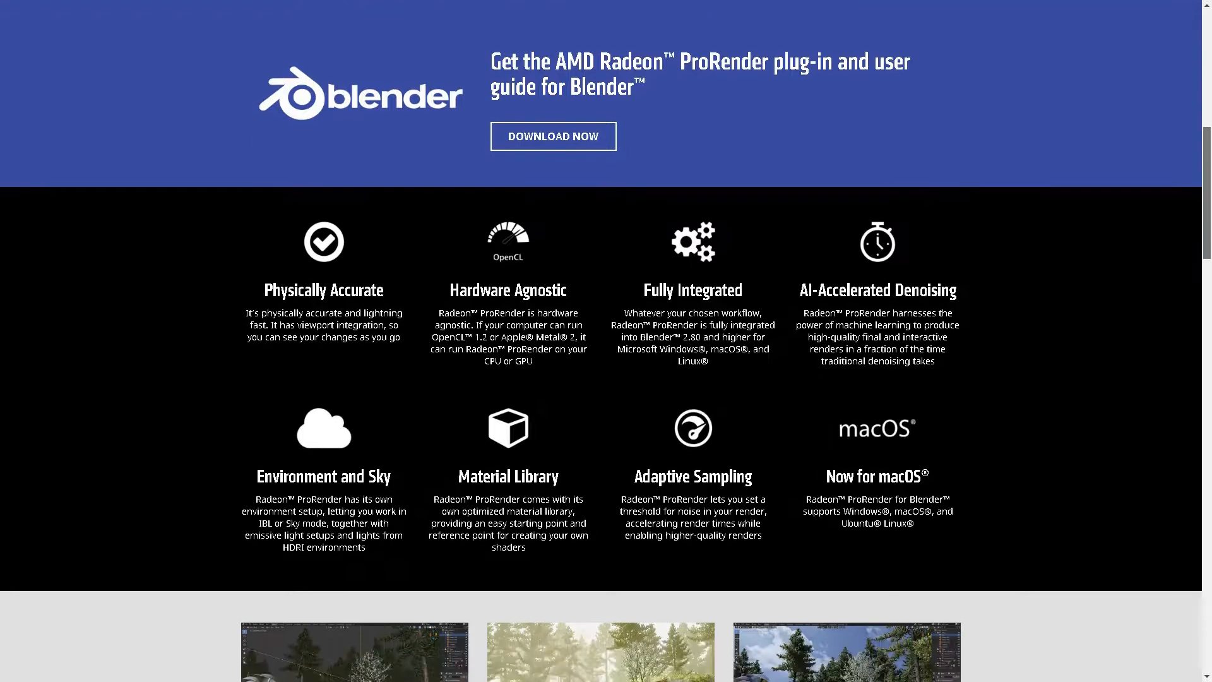
pyautogui.scroll(-3)
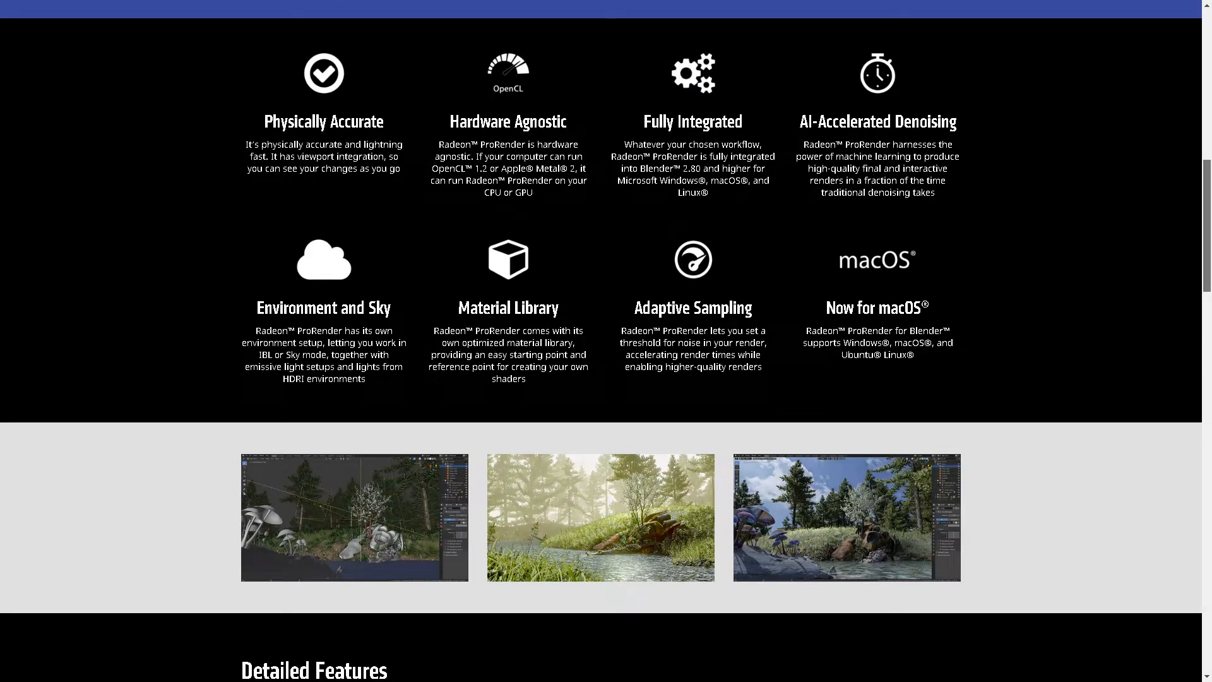
pyautogui.scroll(-3)
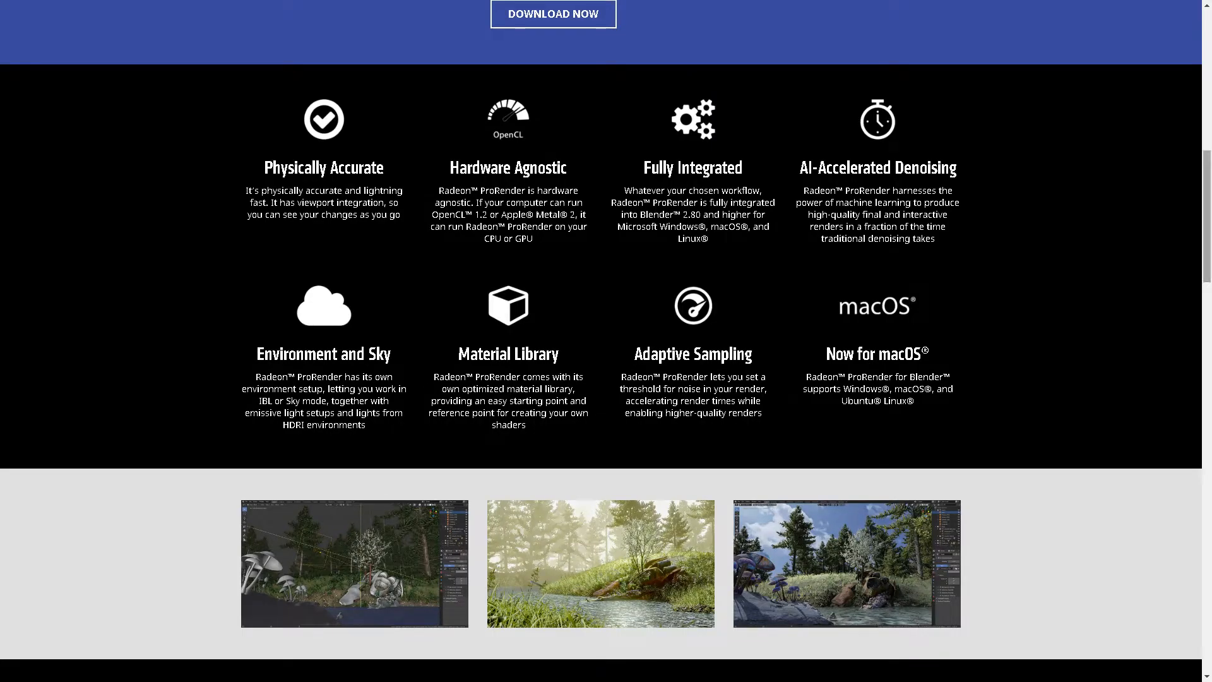
pyautogui.scroll(-3)
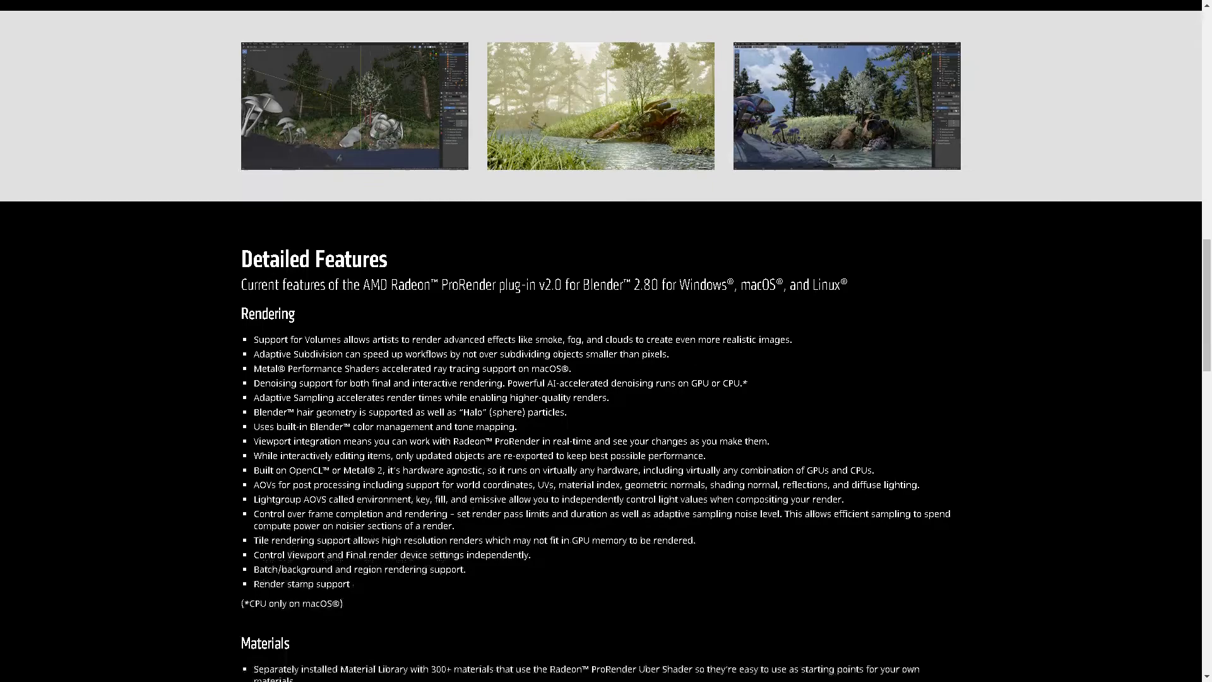
pyautogui.scroll(-3)
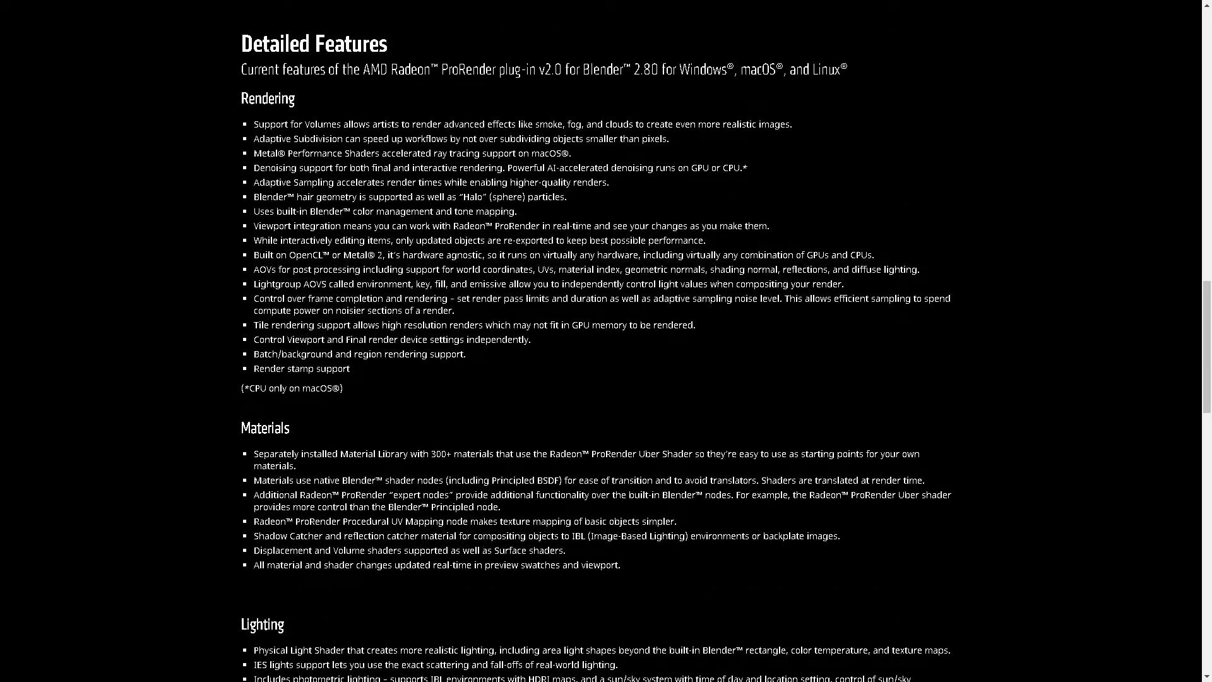